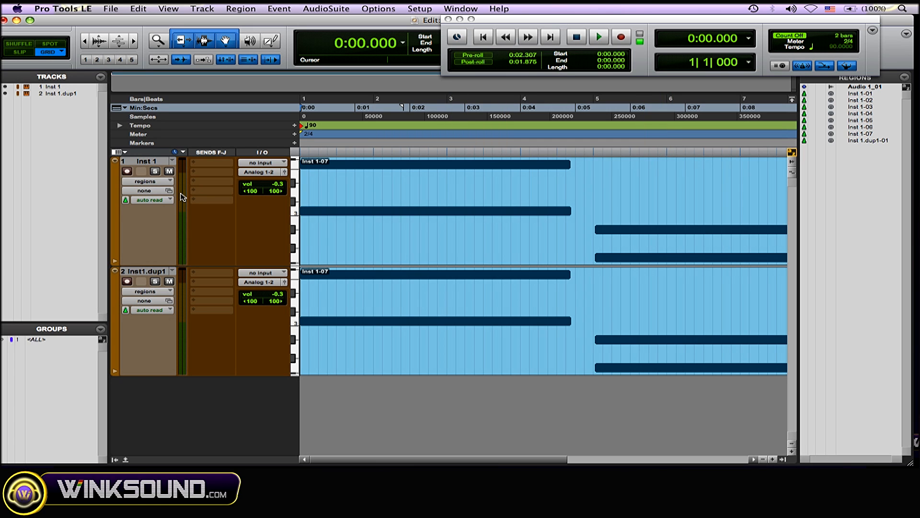
pyautogui.moveTo(182, 199)
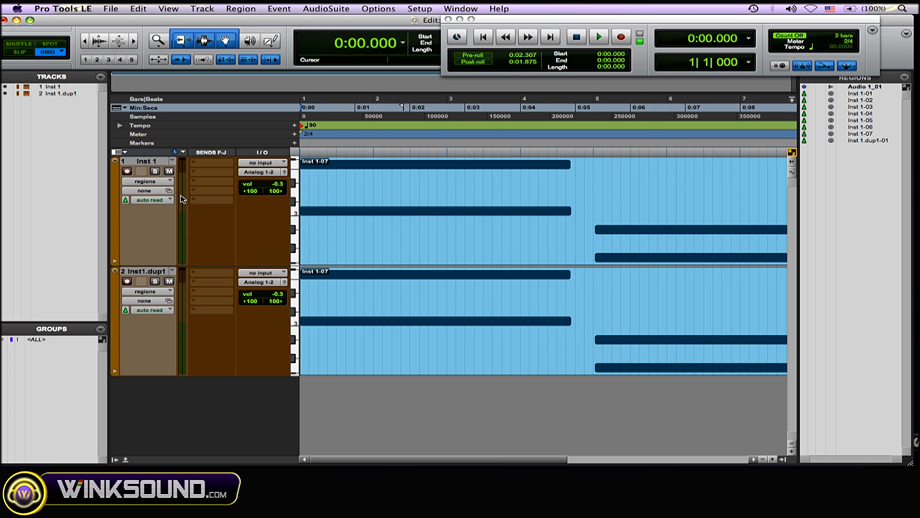
pyautogui.moveTo(179, 232)
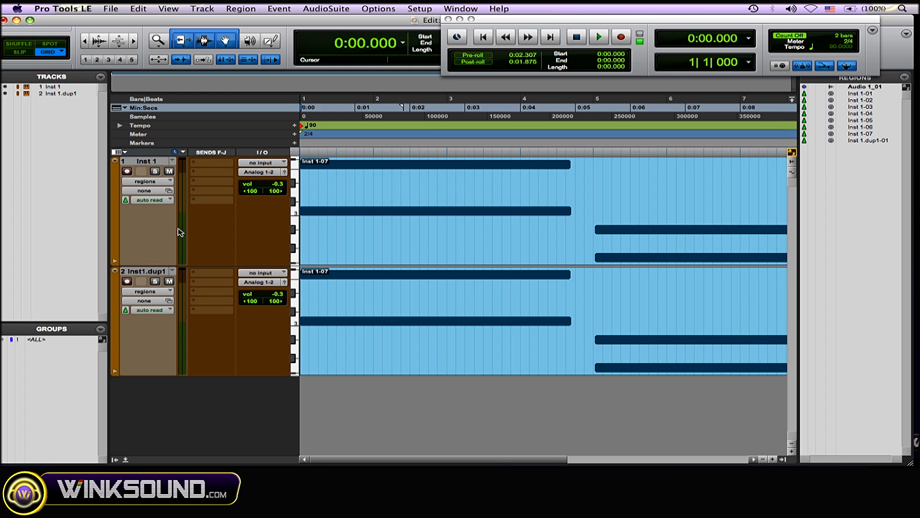
pyautogui.moveTo(180, 149)
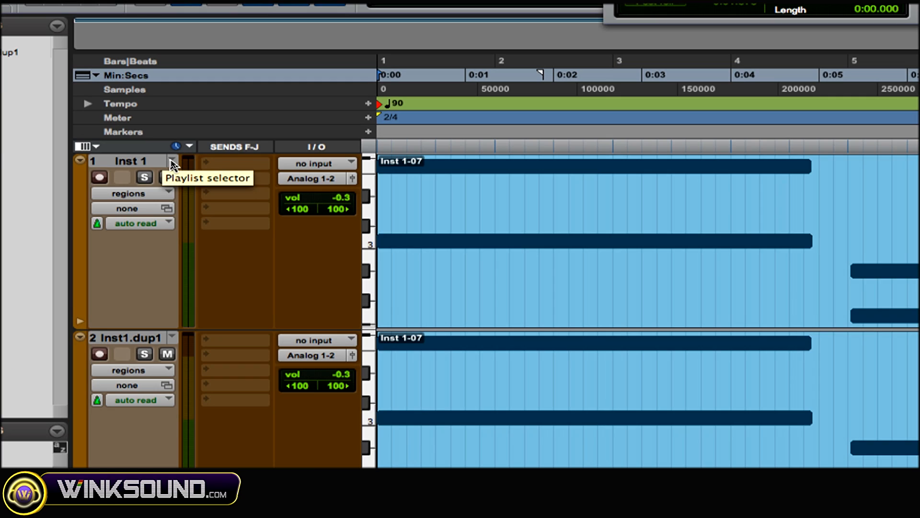
# - Solo the Inst 1 track so its duplicate is silenced
pyautogui.click(172, 161)
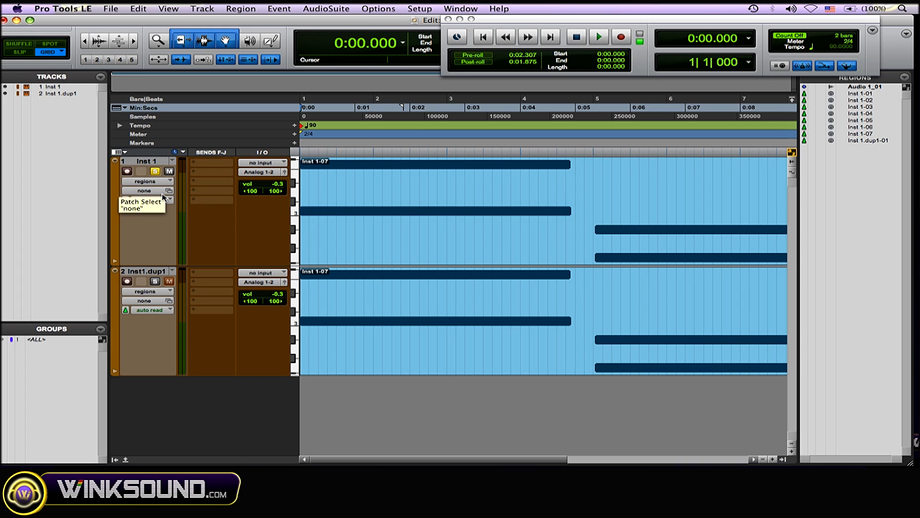
pyautogui.moveTo(160, 226)
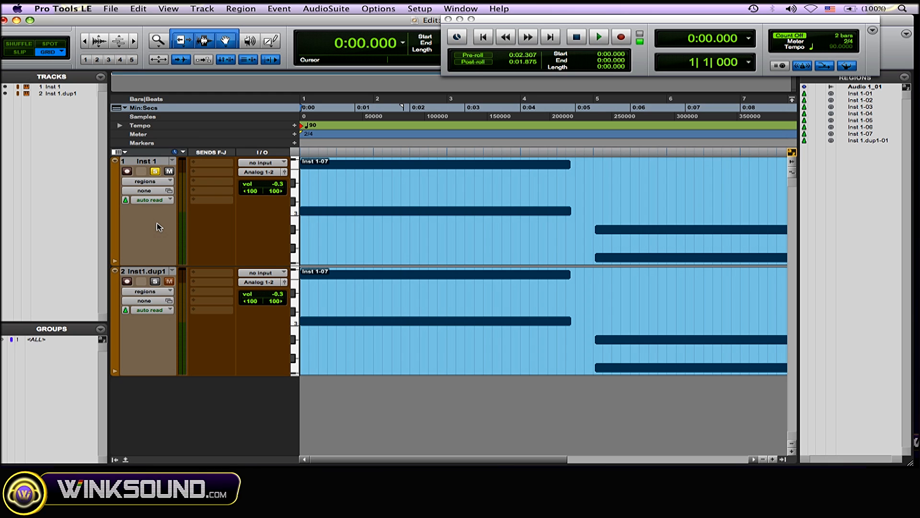
# - Play back the soloed Inst 1 track, then play again with Inst1.dup1 soloed
pyautogui.click(598, 37)
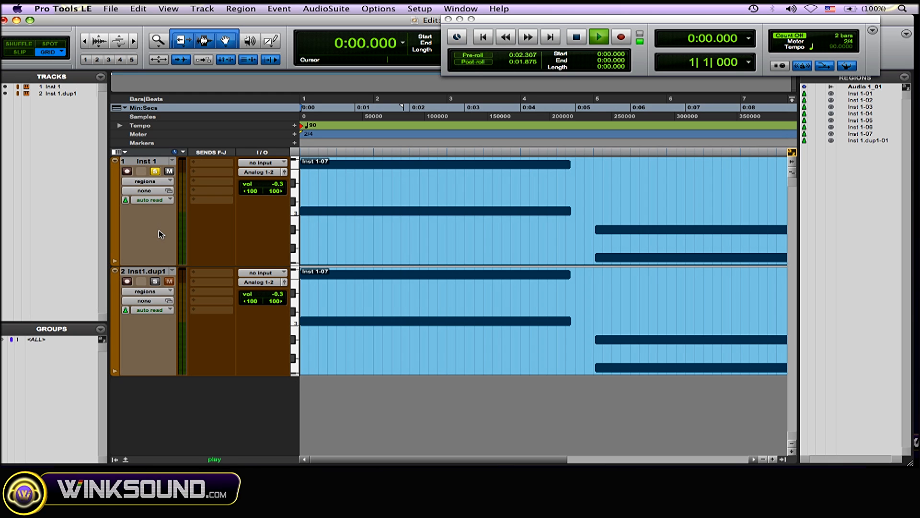
pyautogui.click(600, 37)
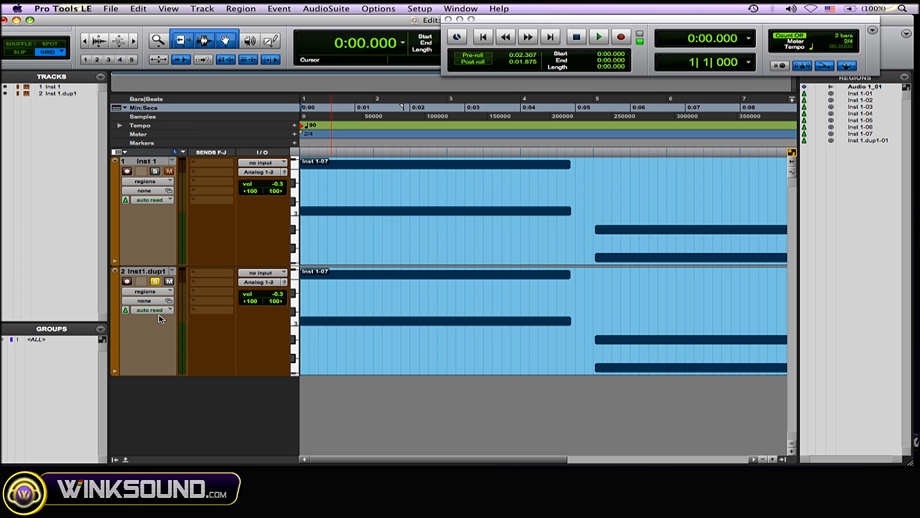
pyautogui.click(598, 37)
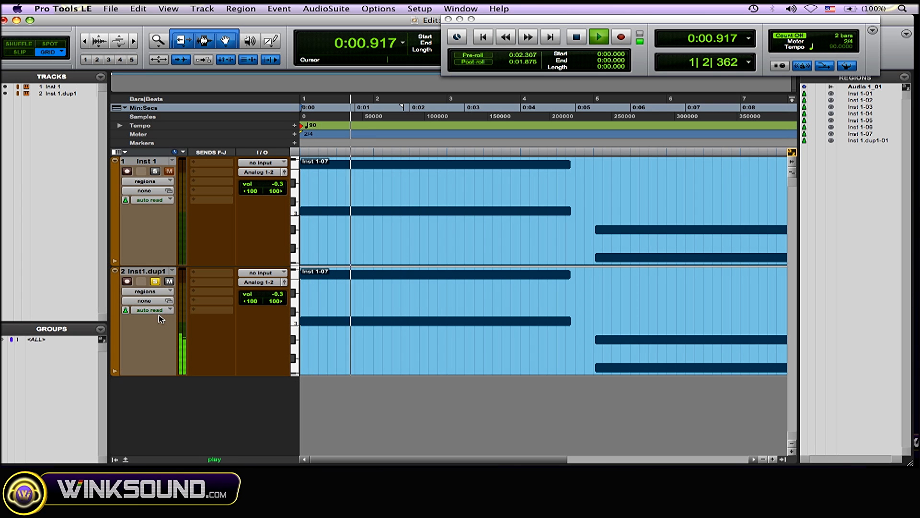